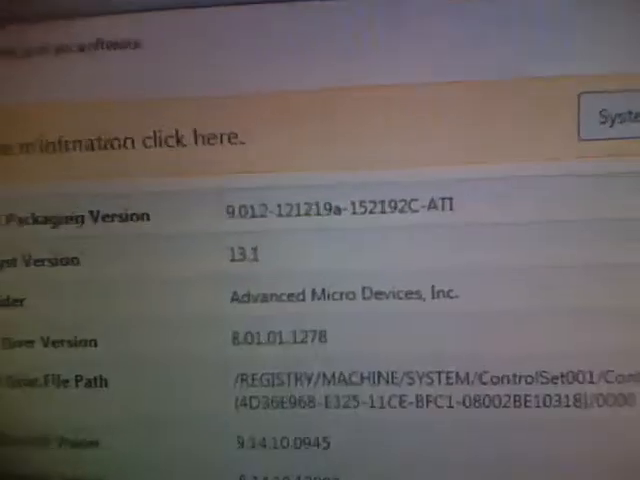
scroll(down, 3)
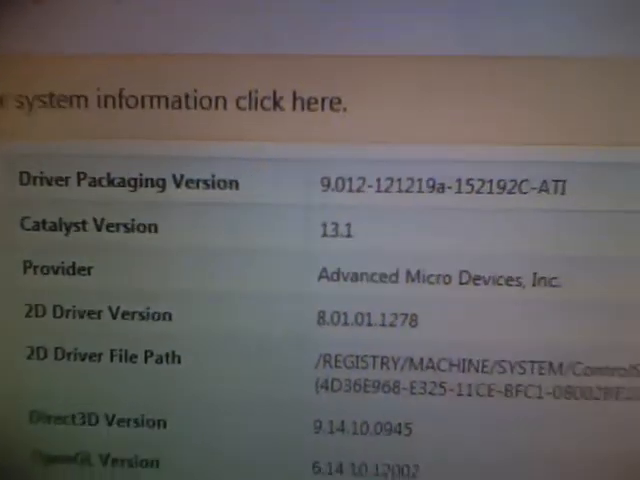
scroll(down, 3)
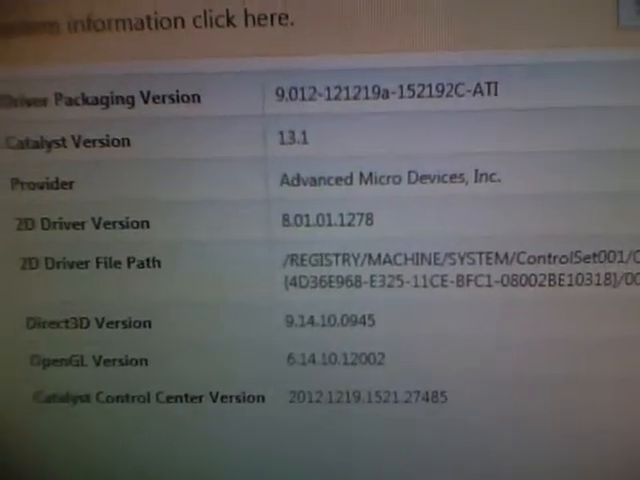
scroll(down, 3)
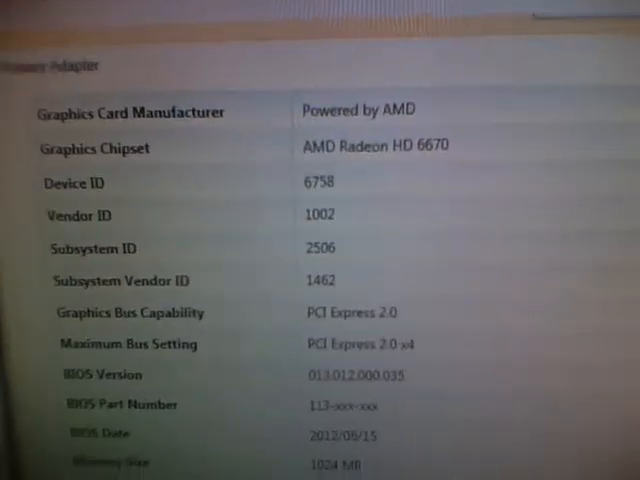
scroll(down, 3)
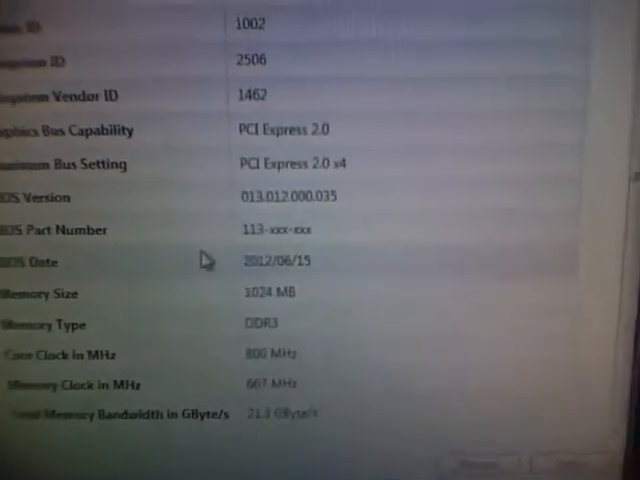